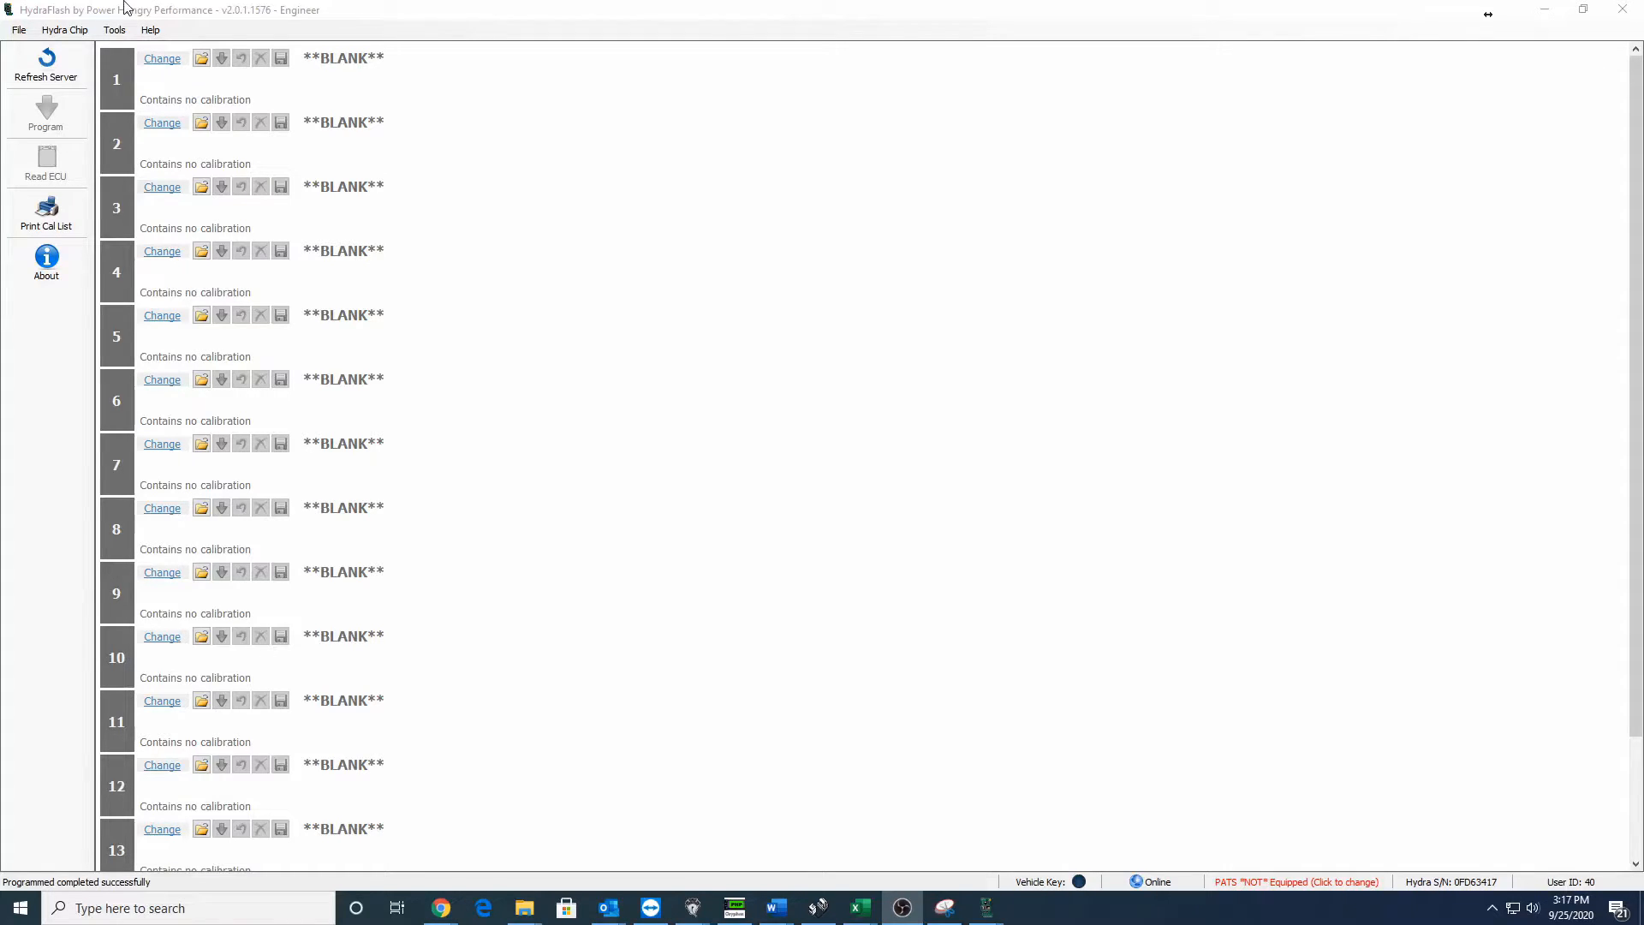
- Open the Box/HEX Conversion calibration lookup from the Tools menu
click(113, 29)
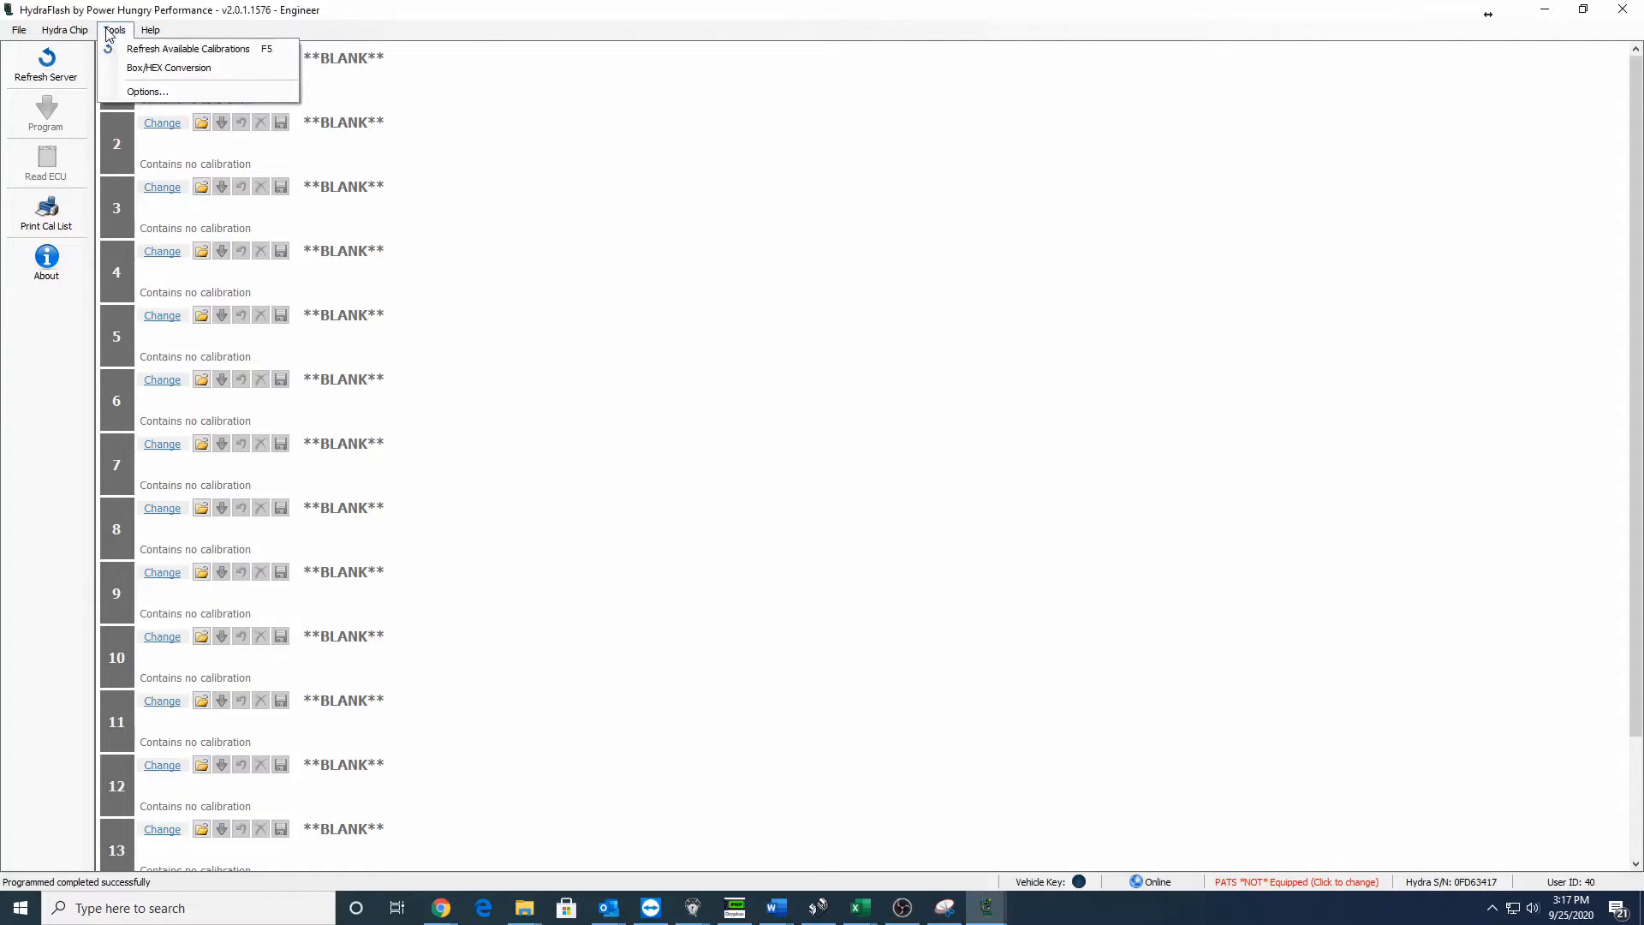
click(168, 67)
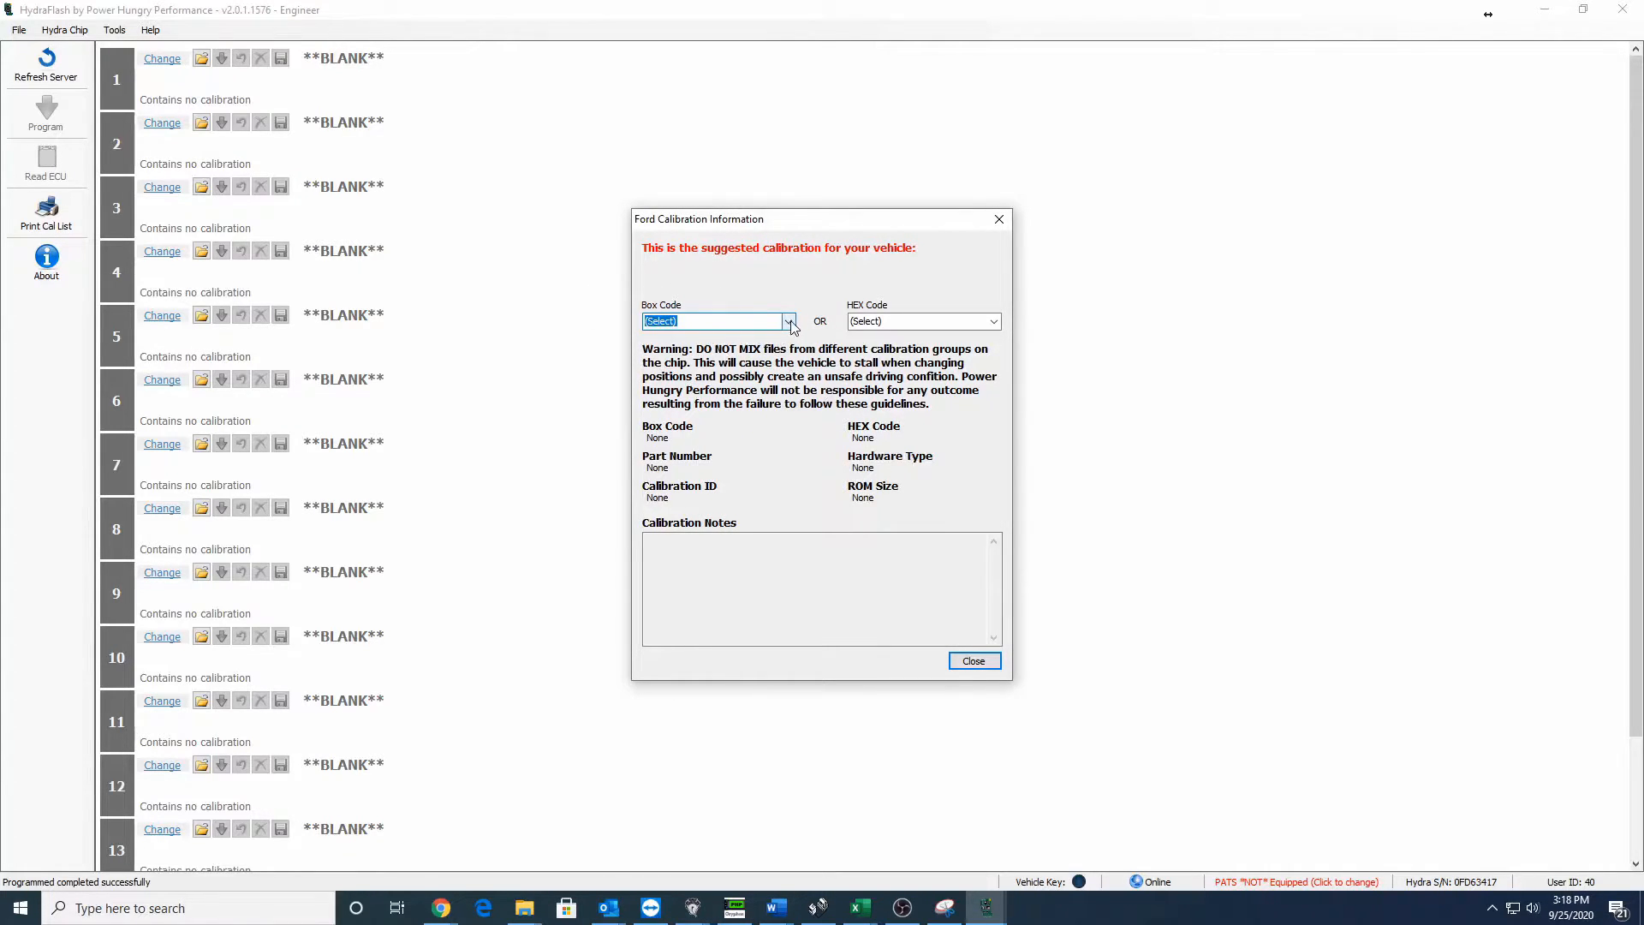
- Select box code NVK1, note the suggested VNAAAS3 calibration, and close the lookup
click(788, 321)
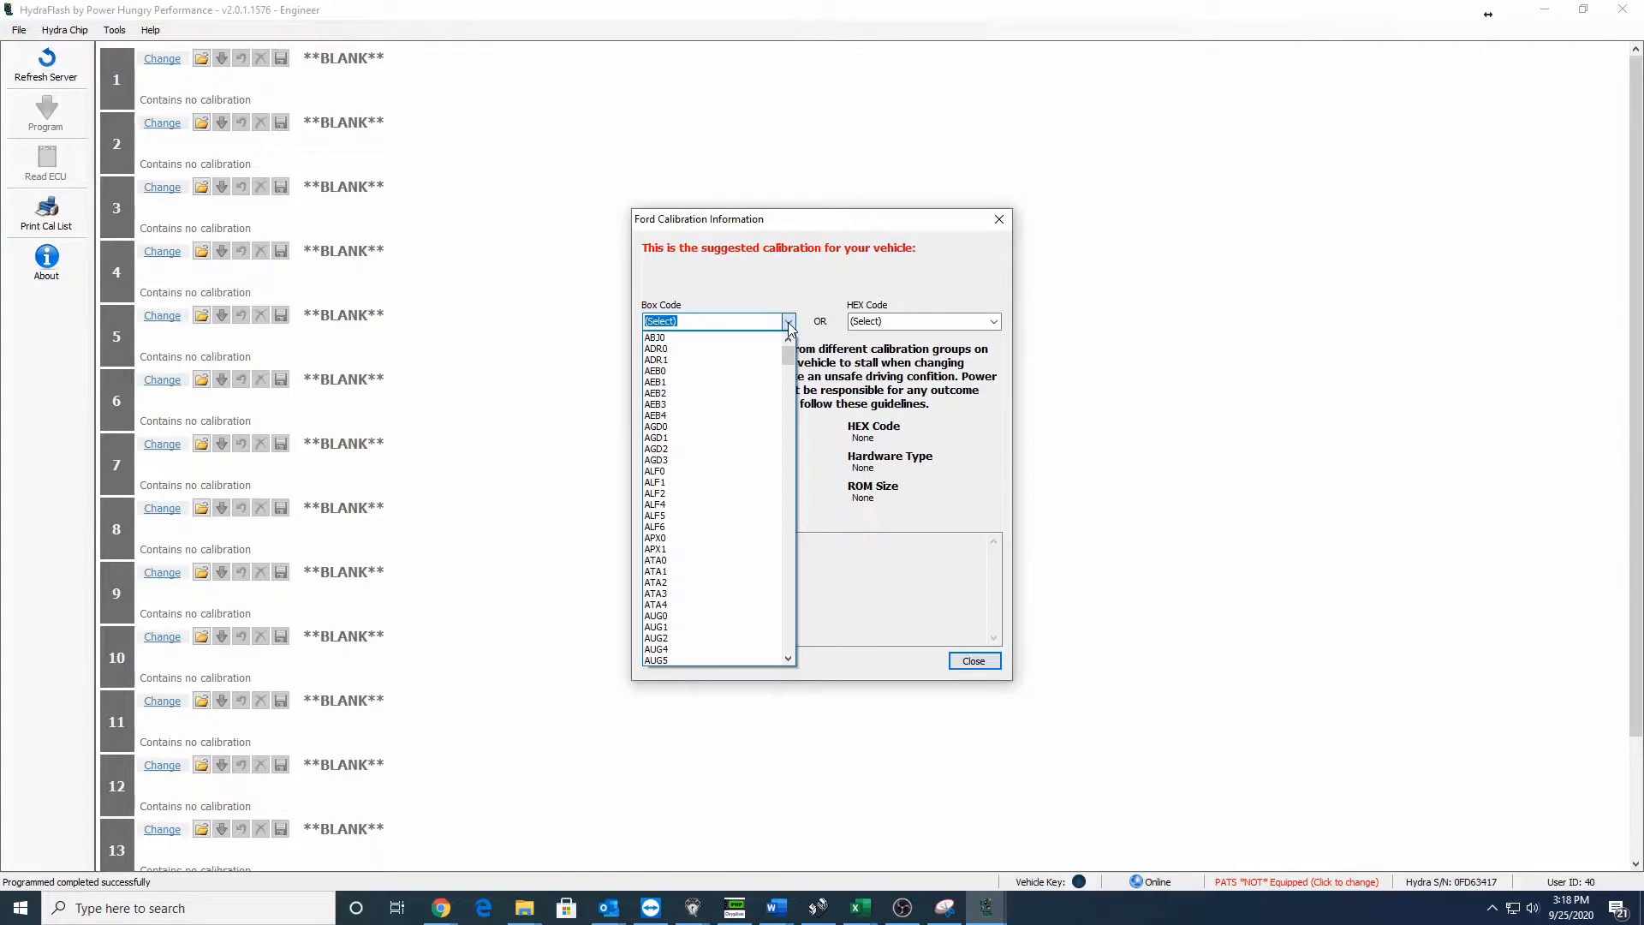
text(nvk)
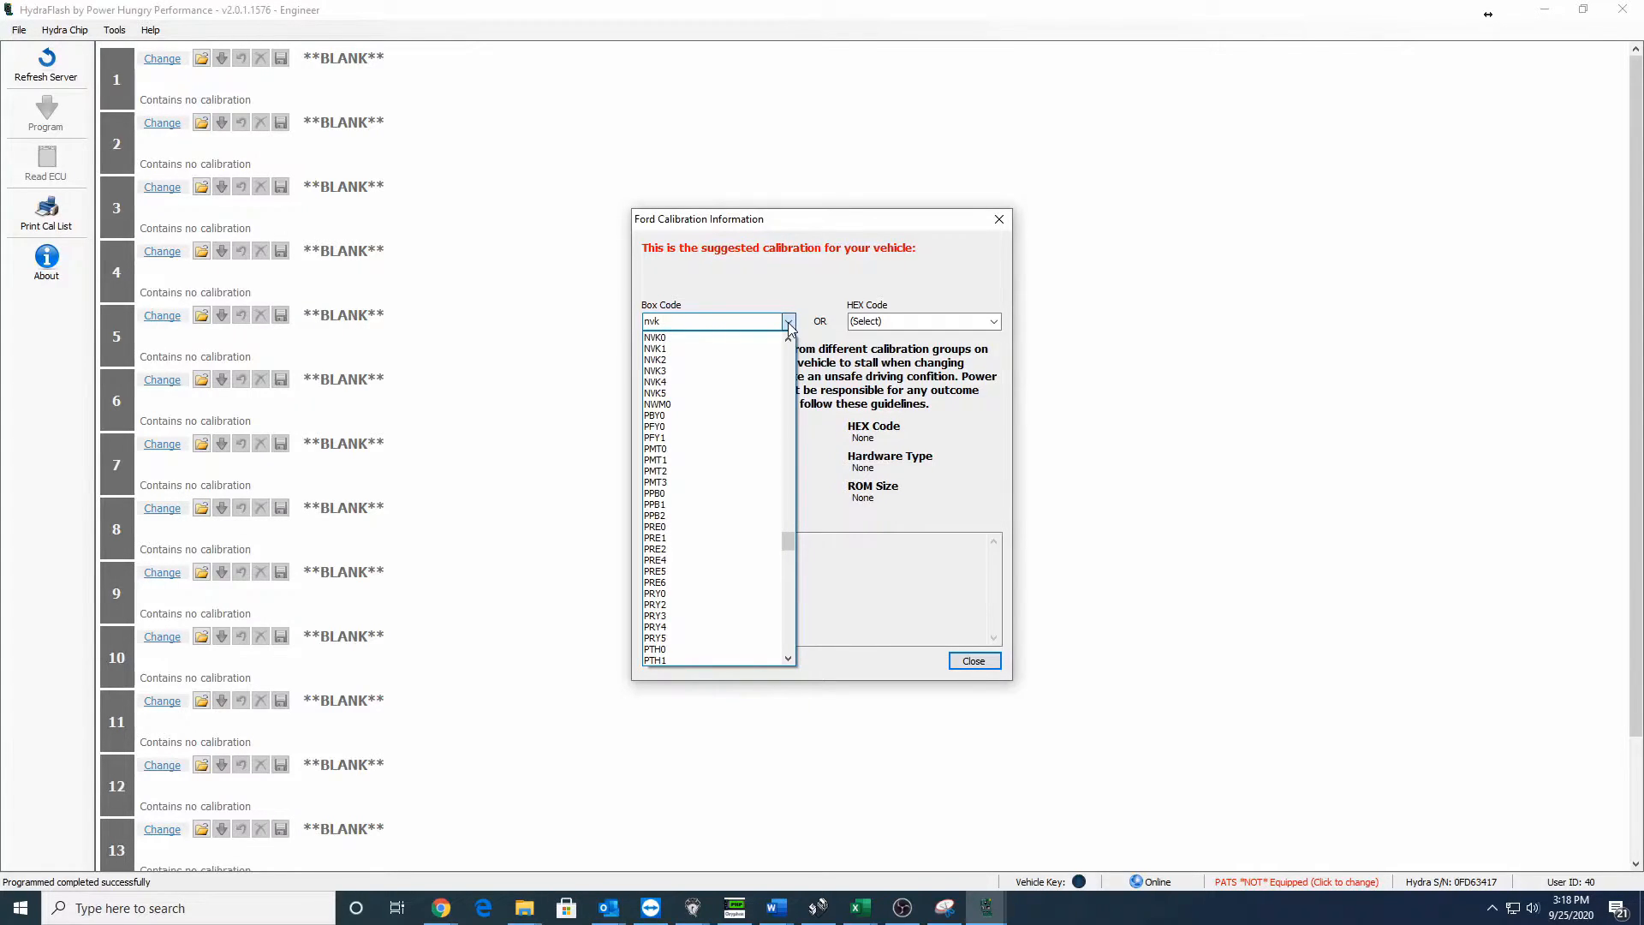
click(654, 349)
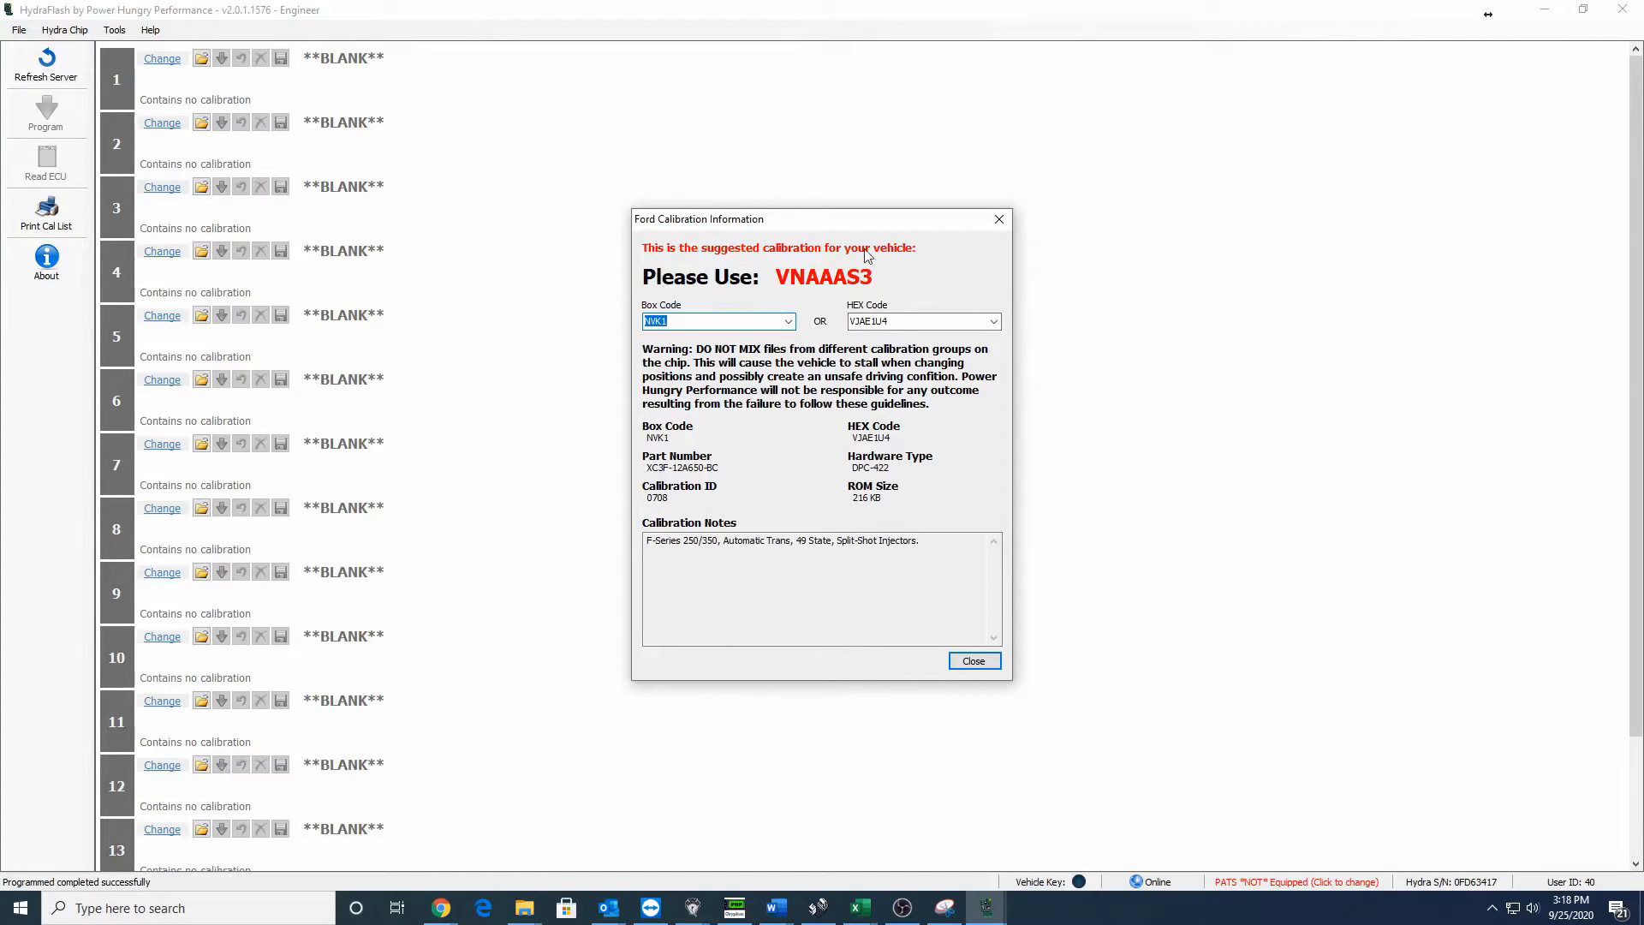
mouse_move(878, 302)
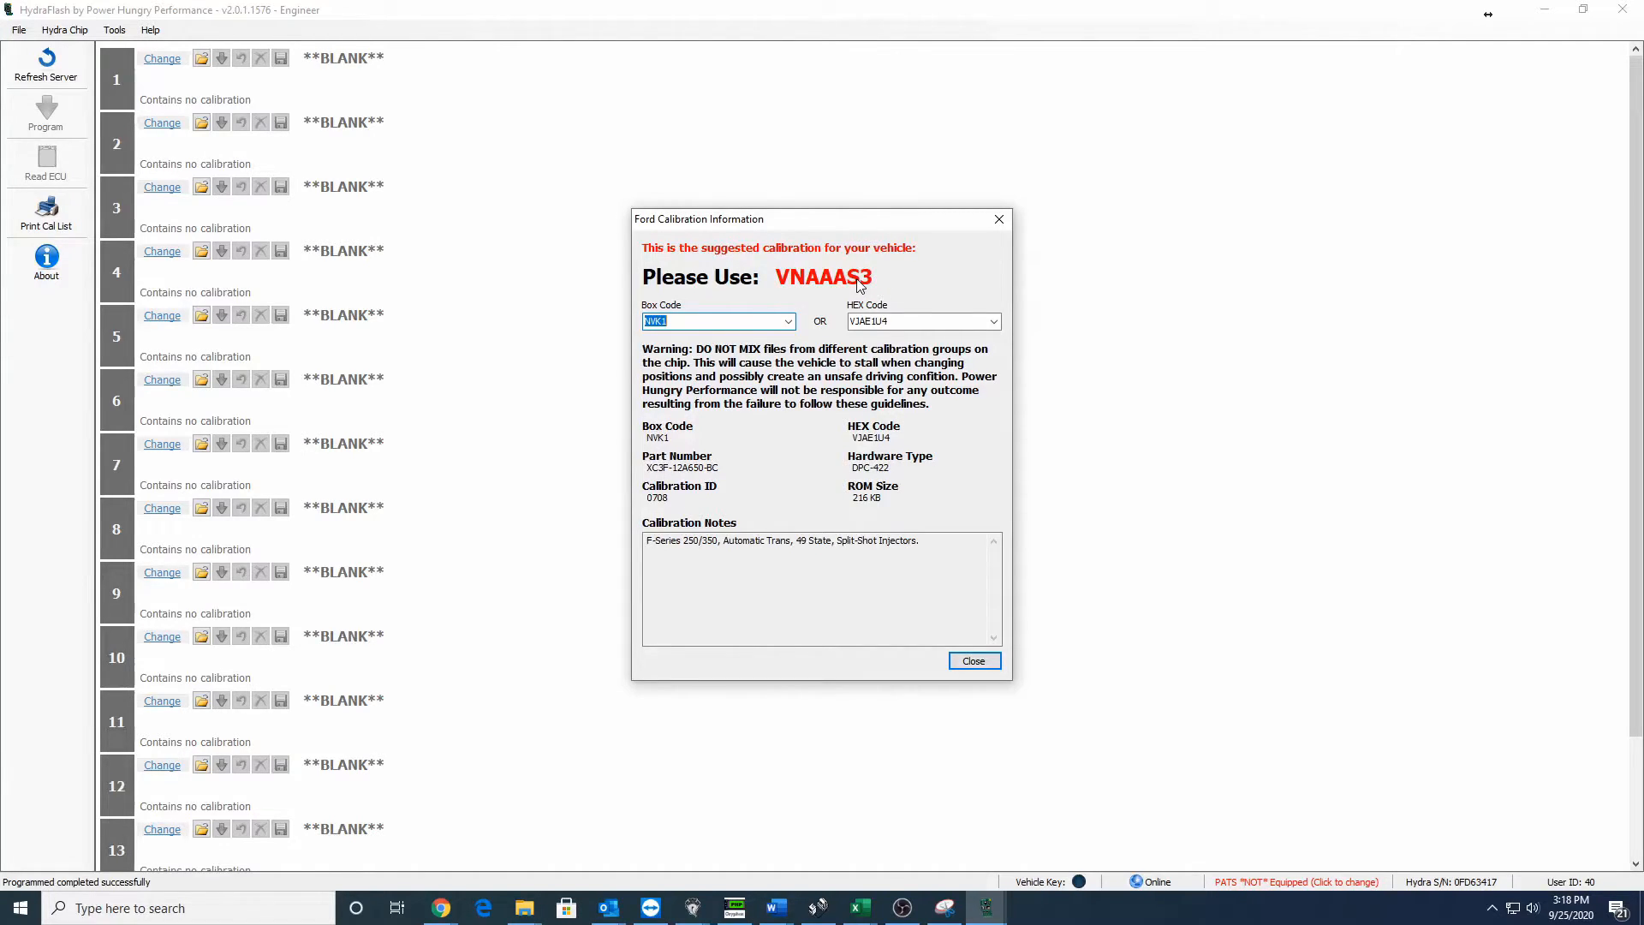
mouse_move(875, 267)
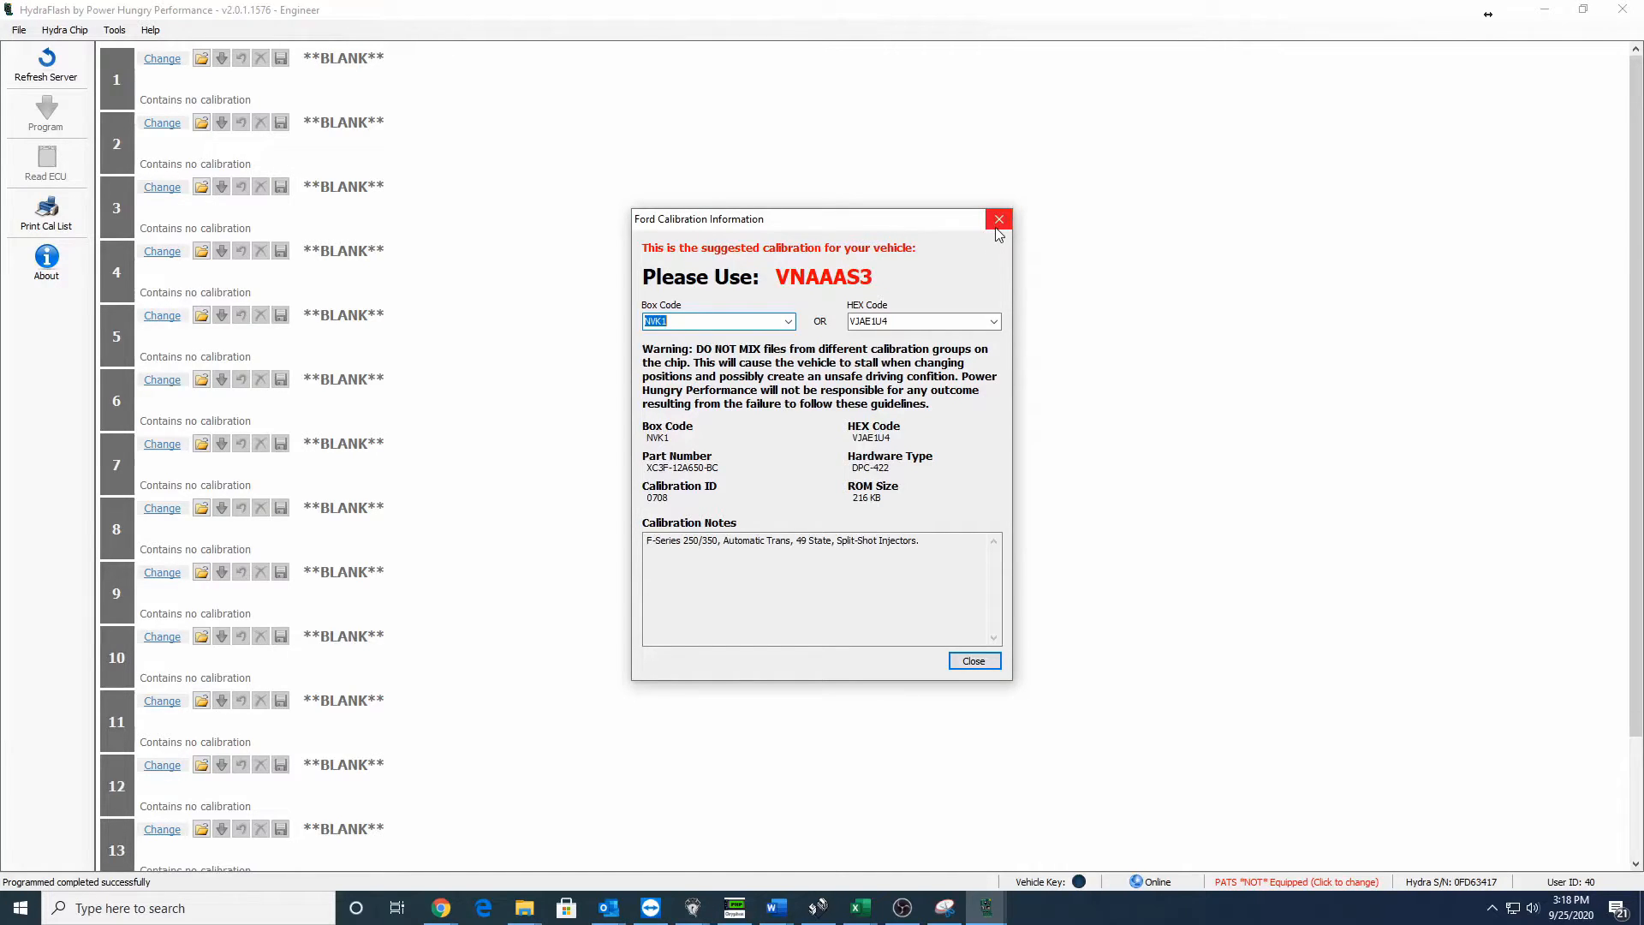
click(997, 219)
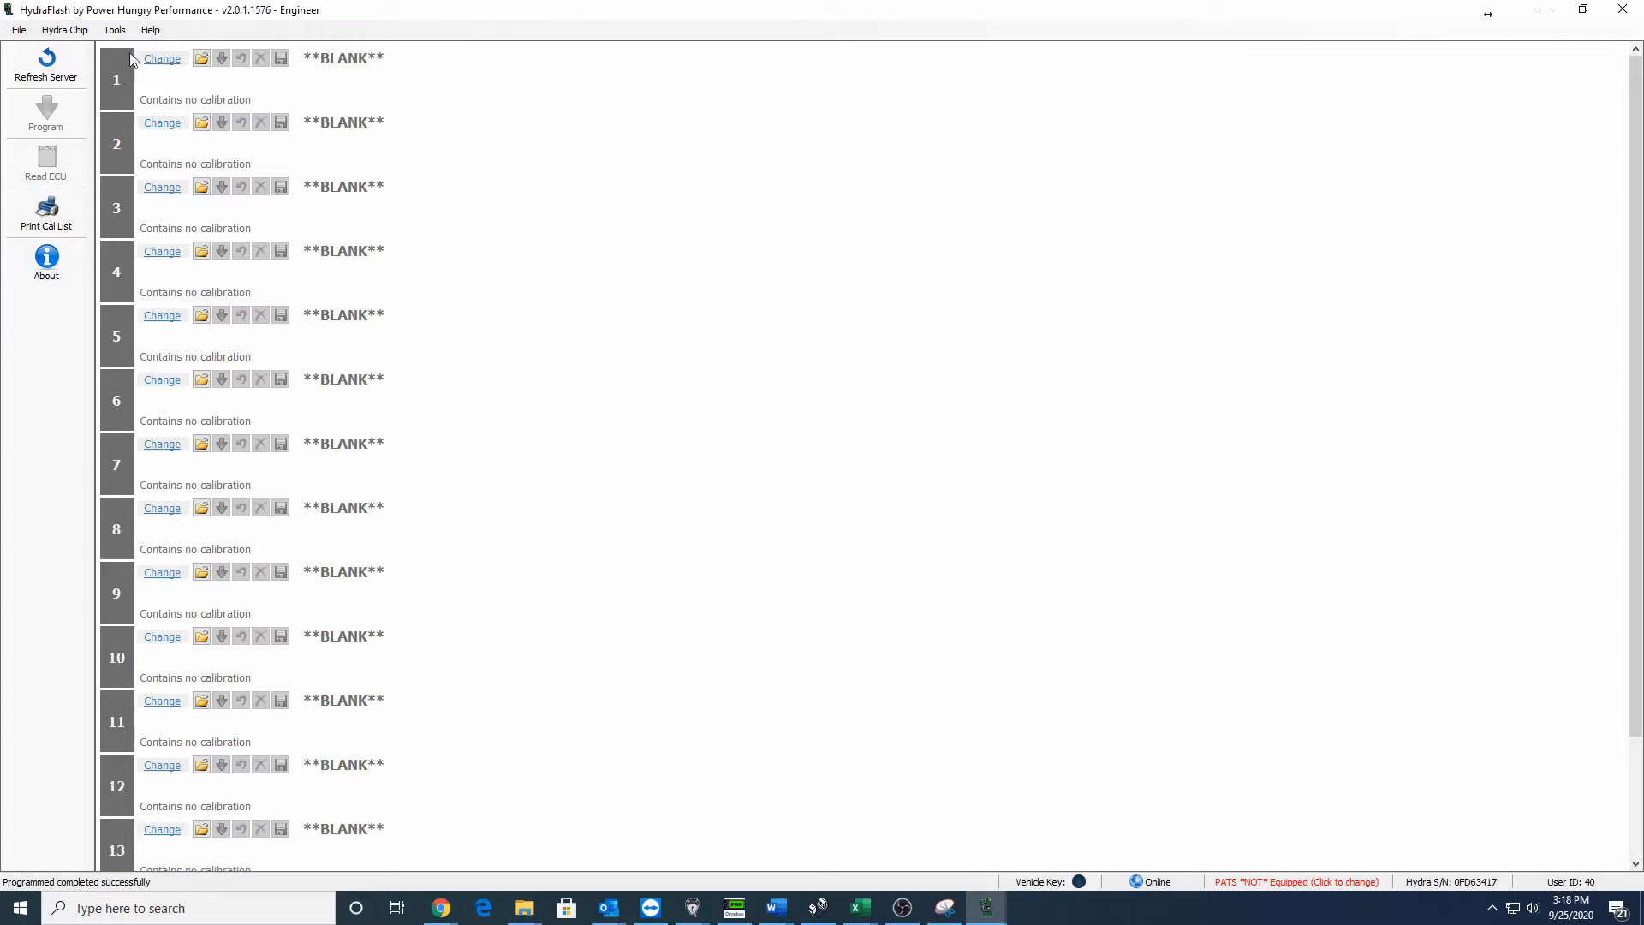
- Filter calibrations for VNAAAS3 and load the 65 HP Daily Driver tune into position 1
click(162, 57)
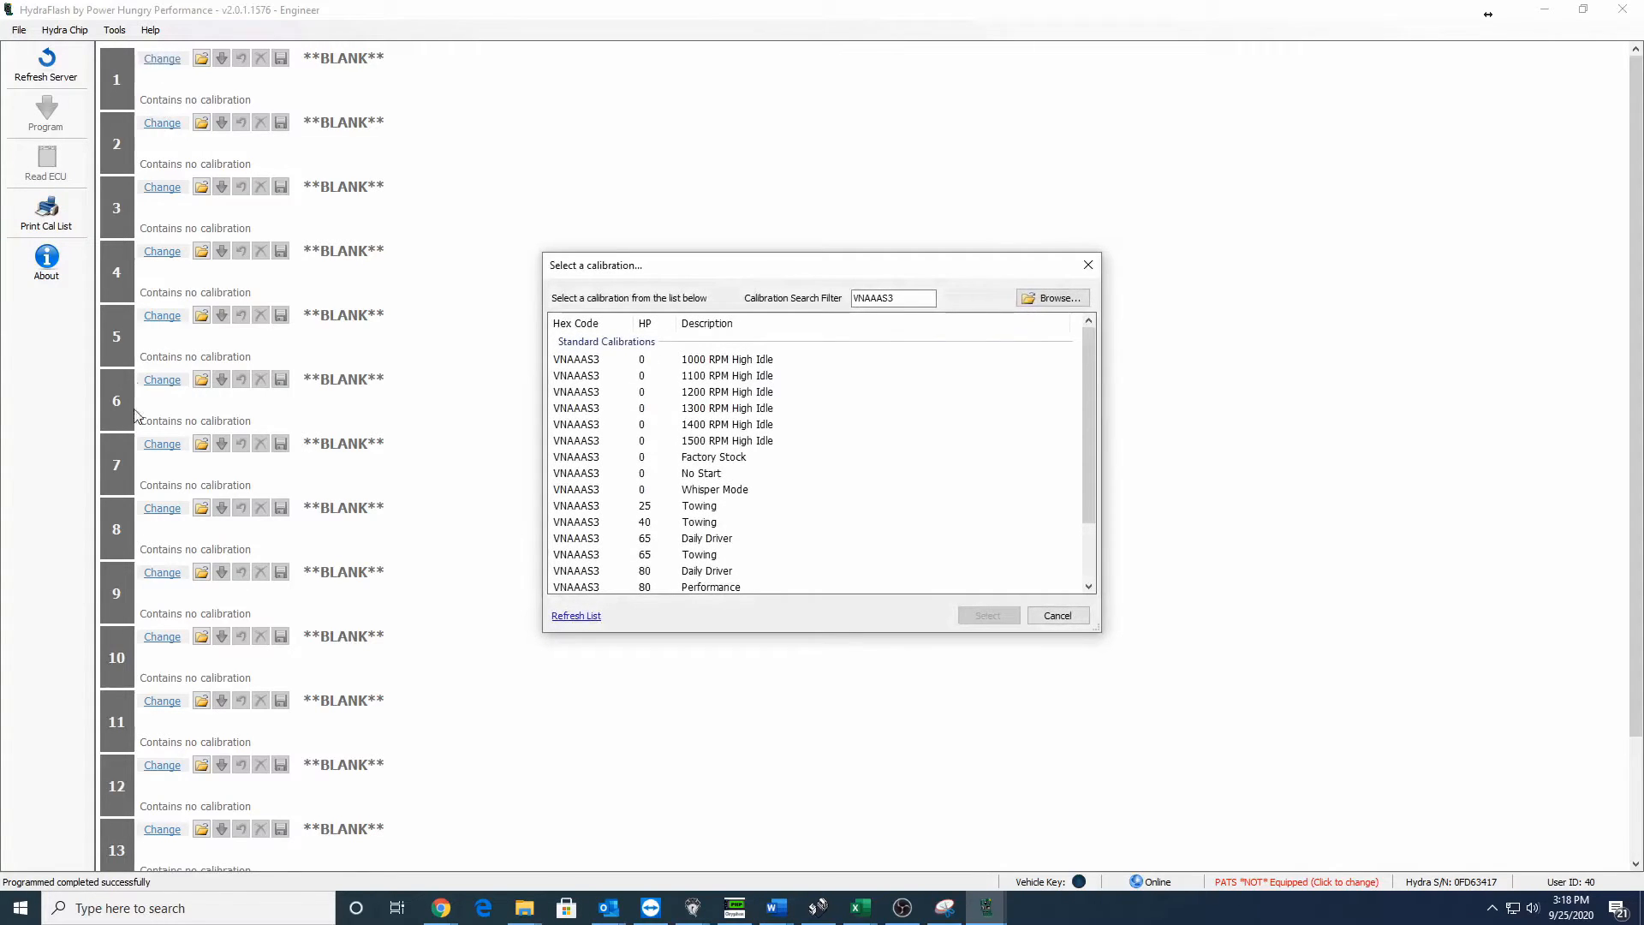
click(892, 298)
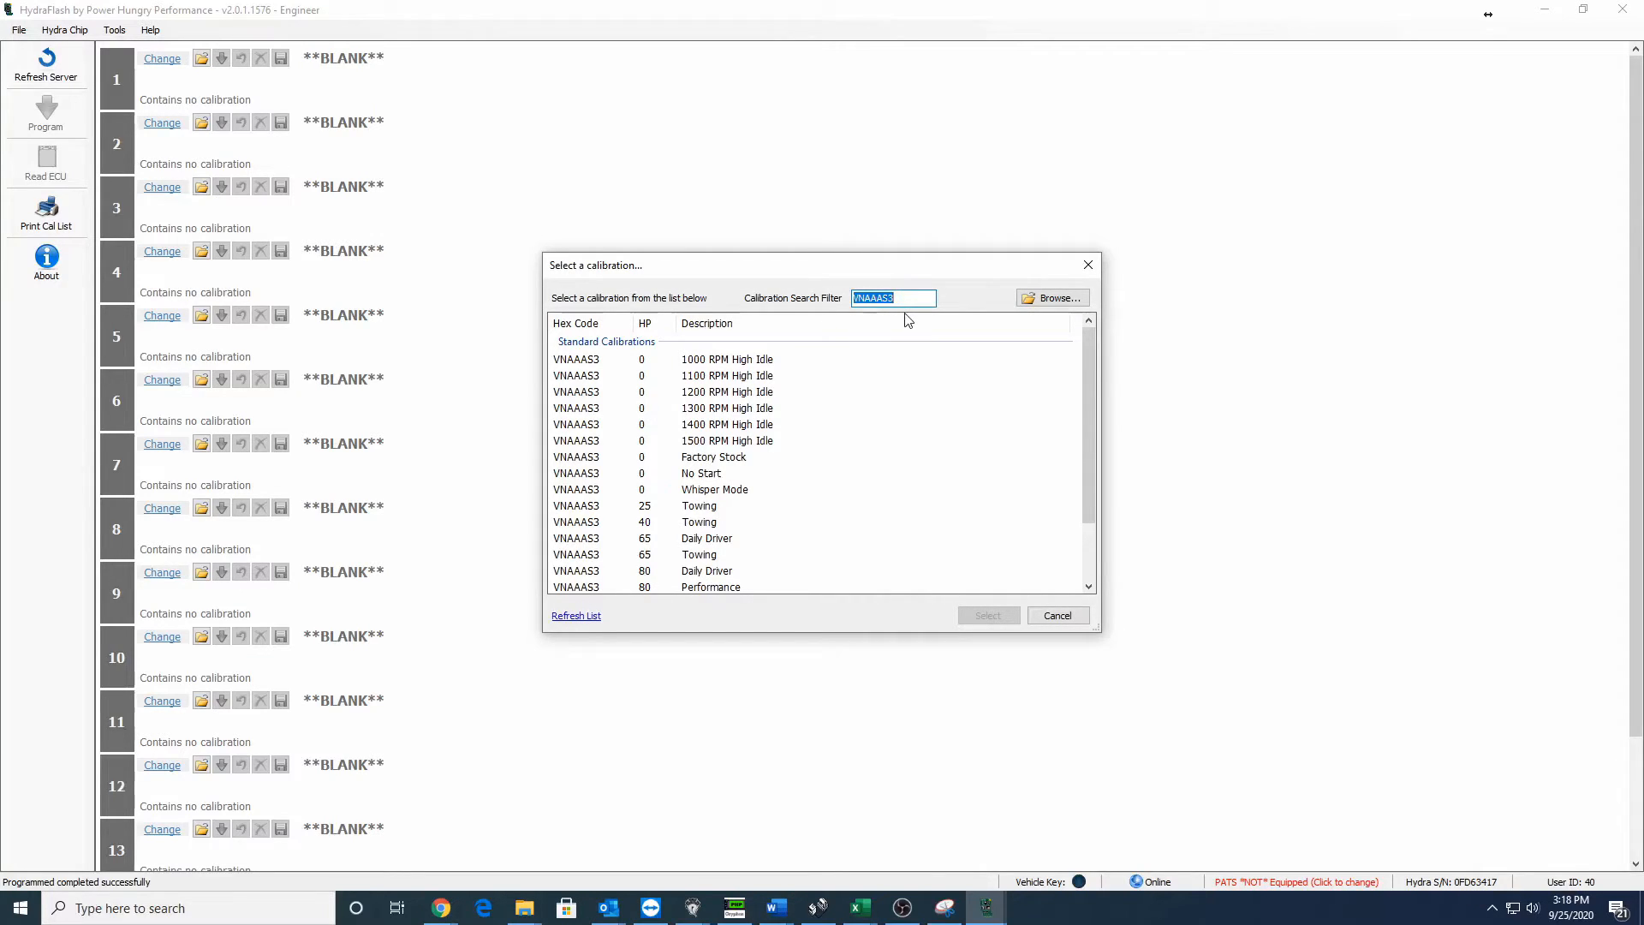
text(V)
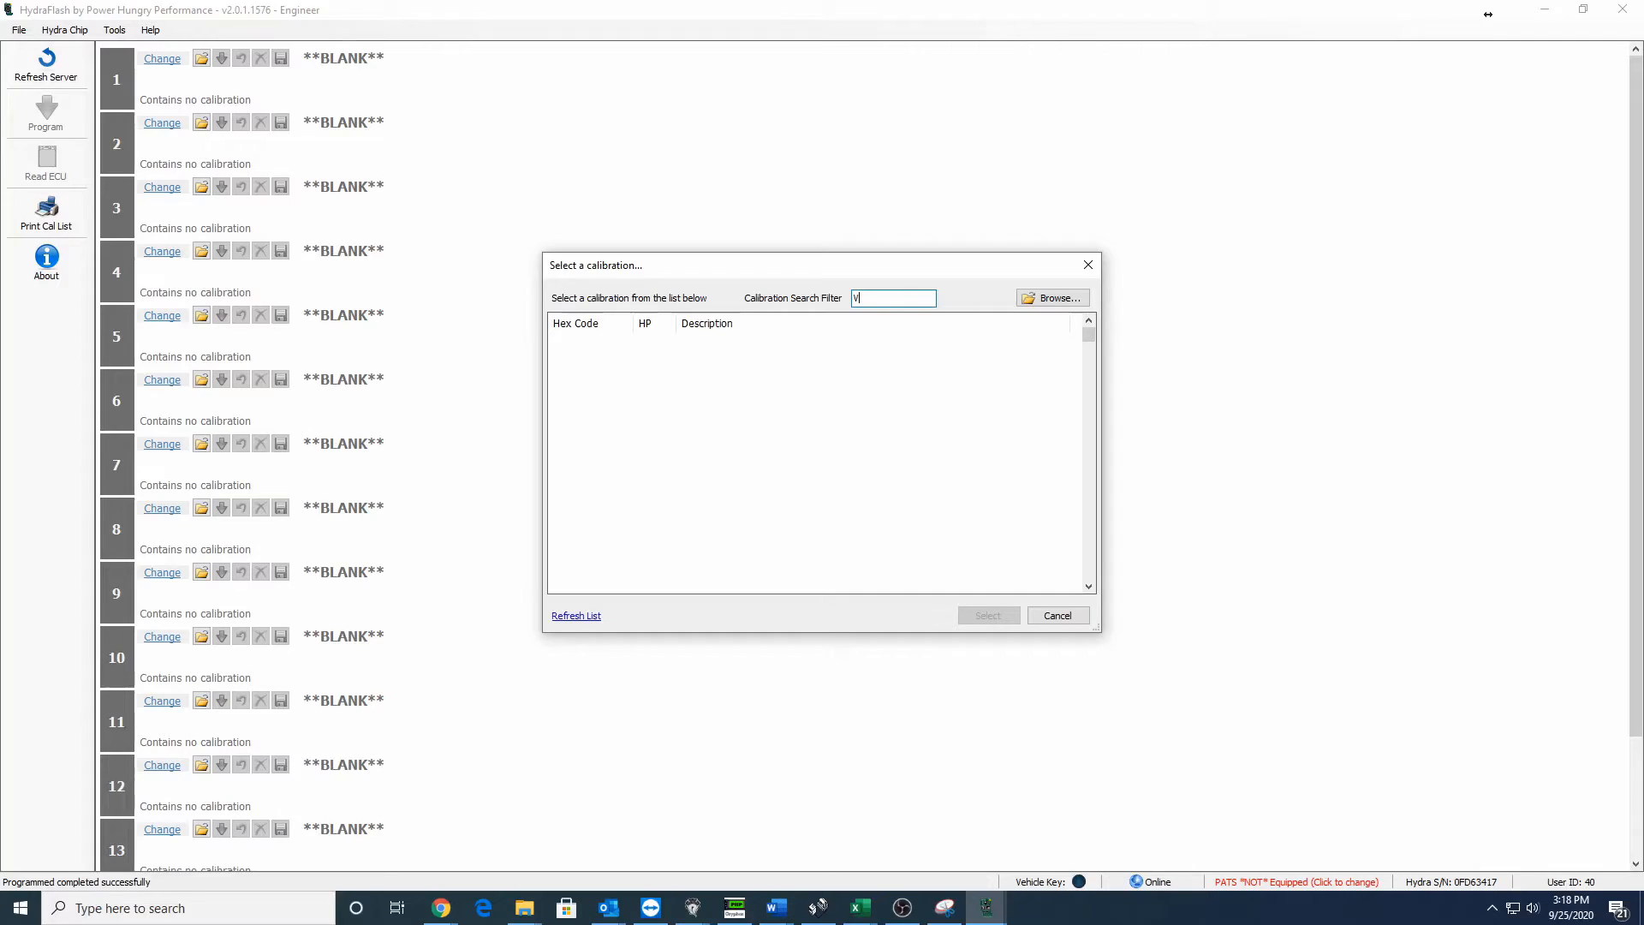
text(NAAAS3)
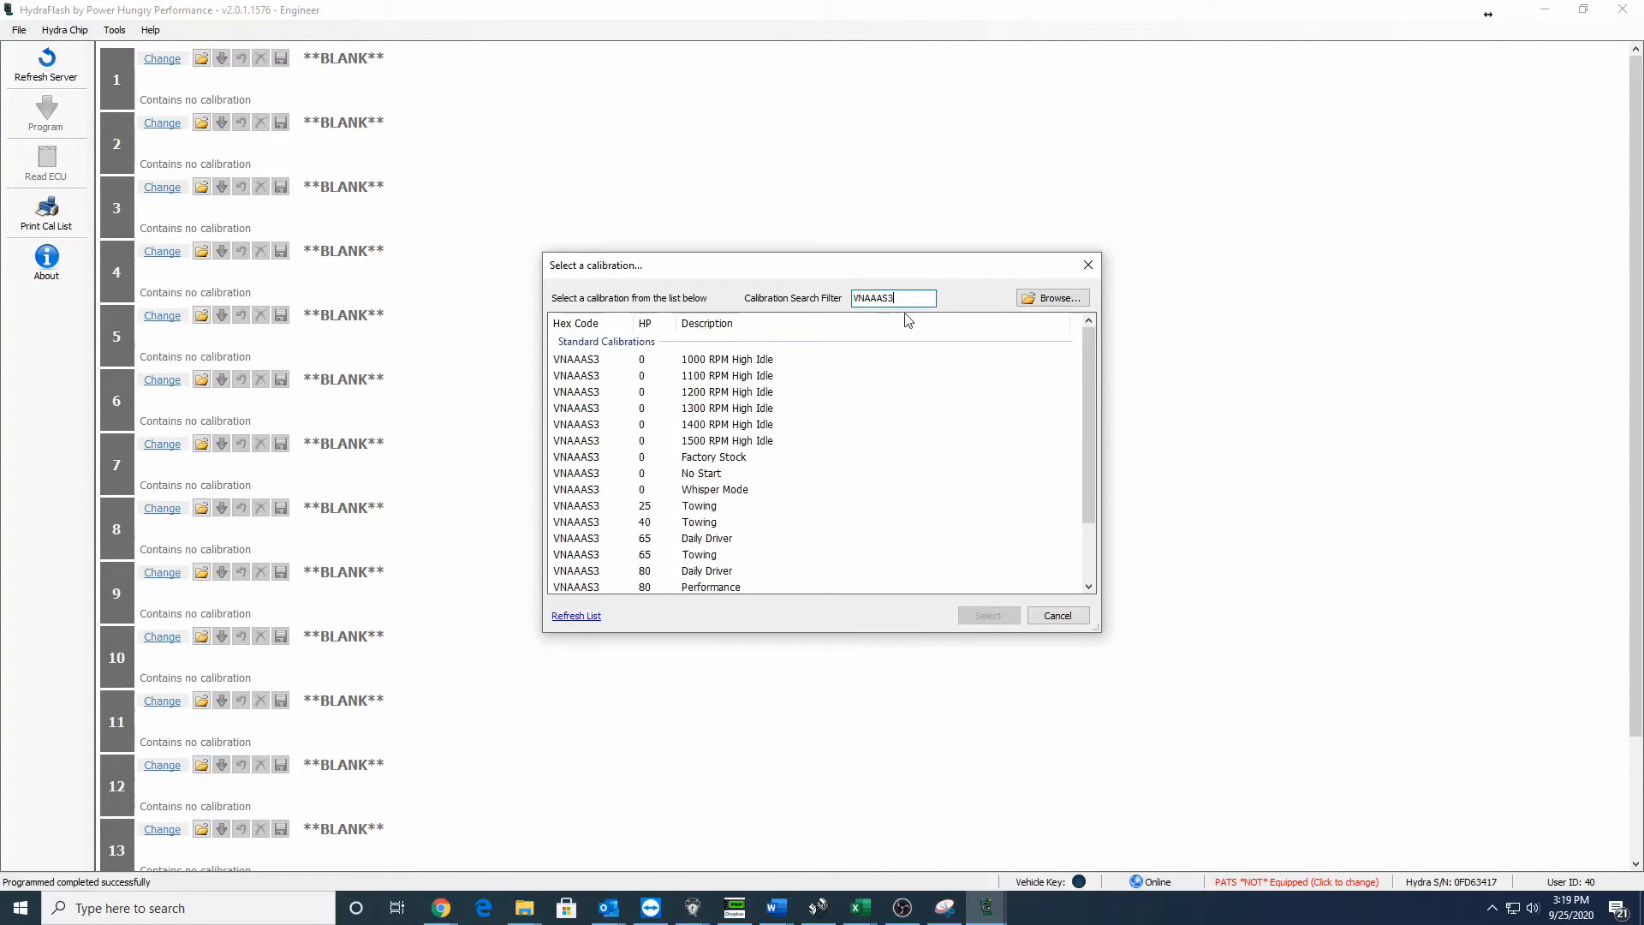
mouse_move(845, 379)
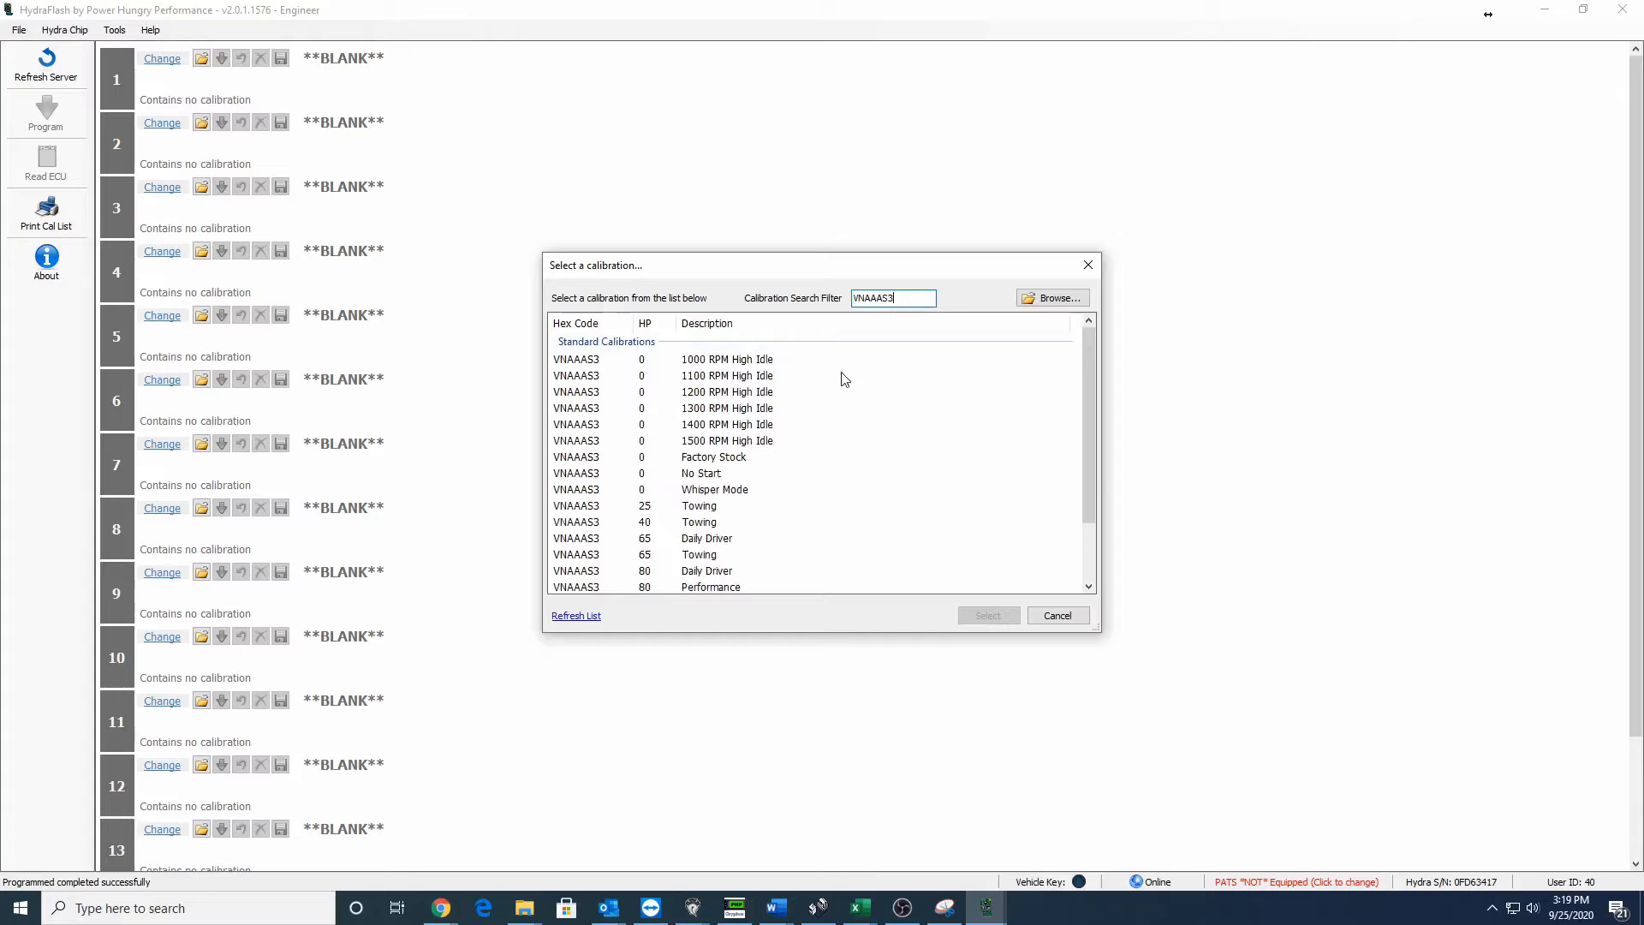
scroll(down, 3)
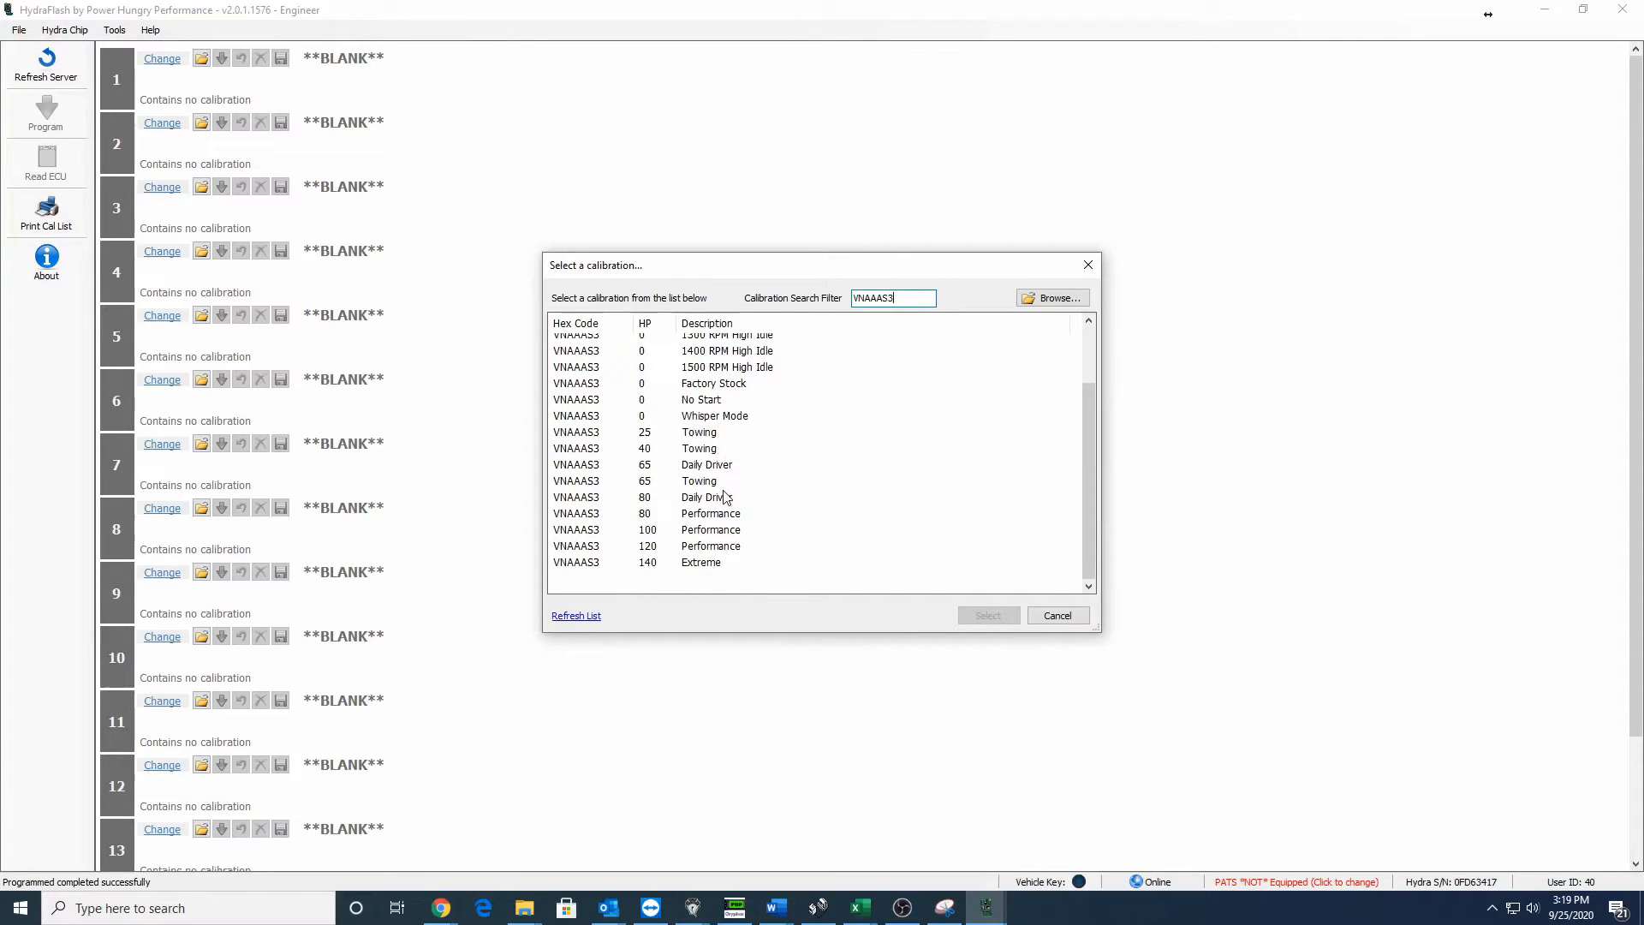
double_click(706, 463)
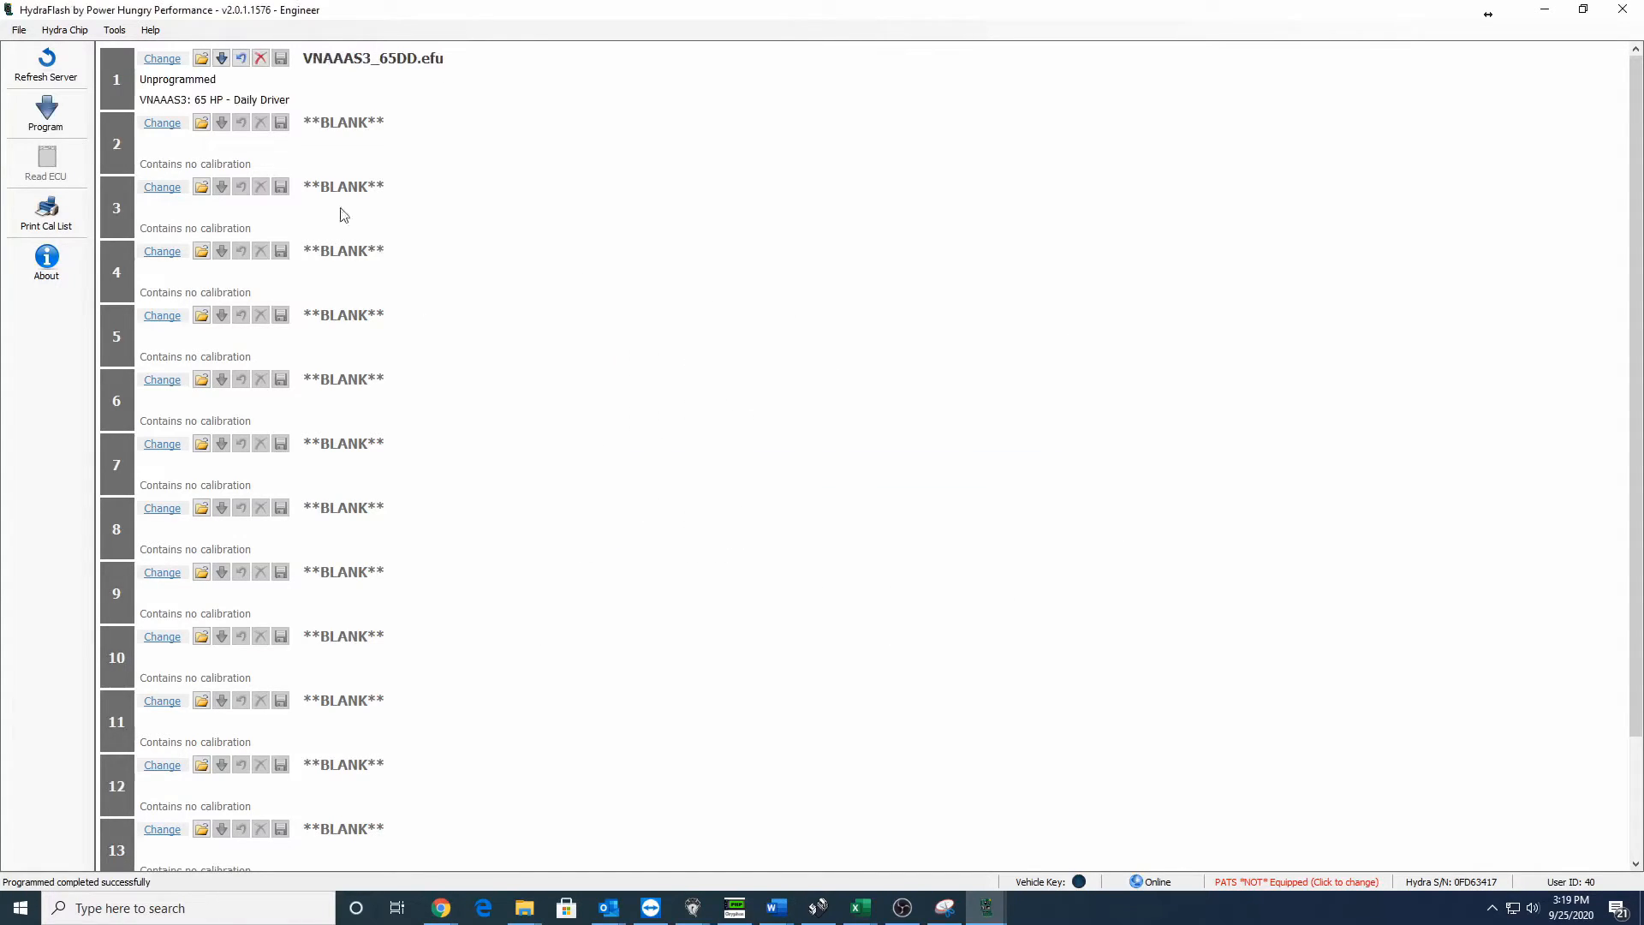
- Put the VNAAAS3 80 HP Performance tune in position 2 and program the chip
click(162, 123)
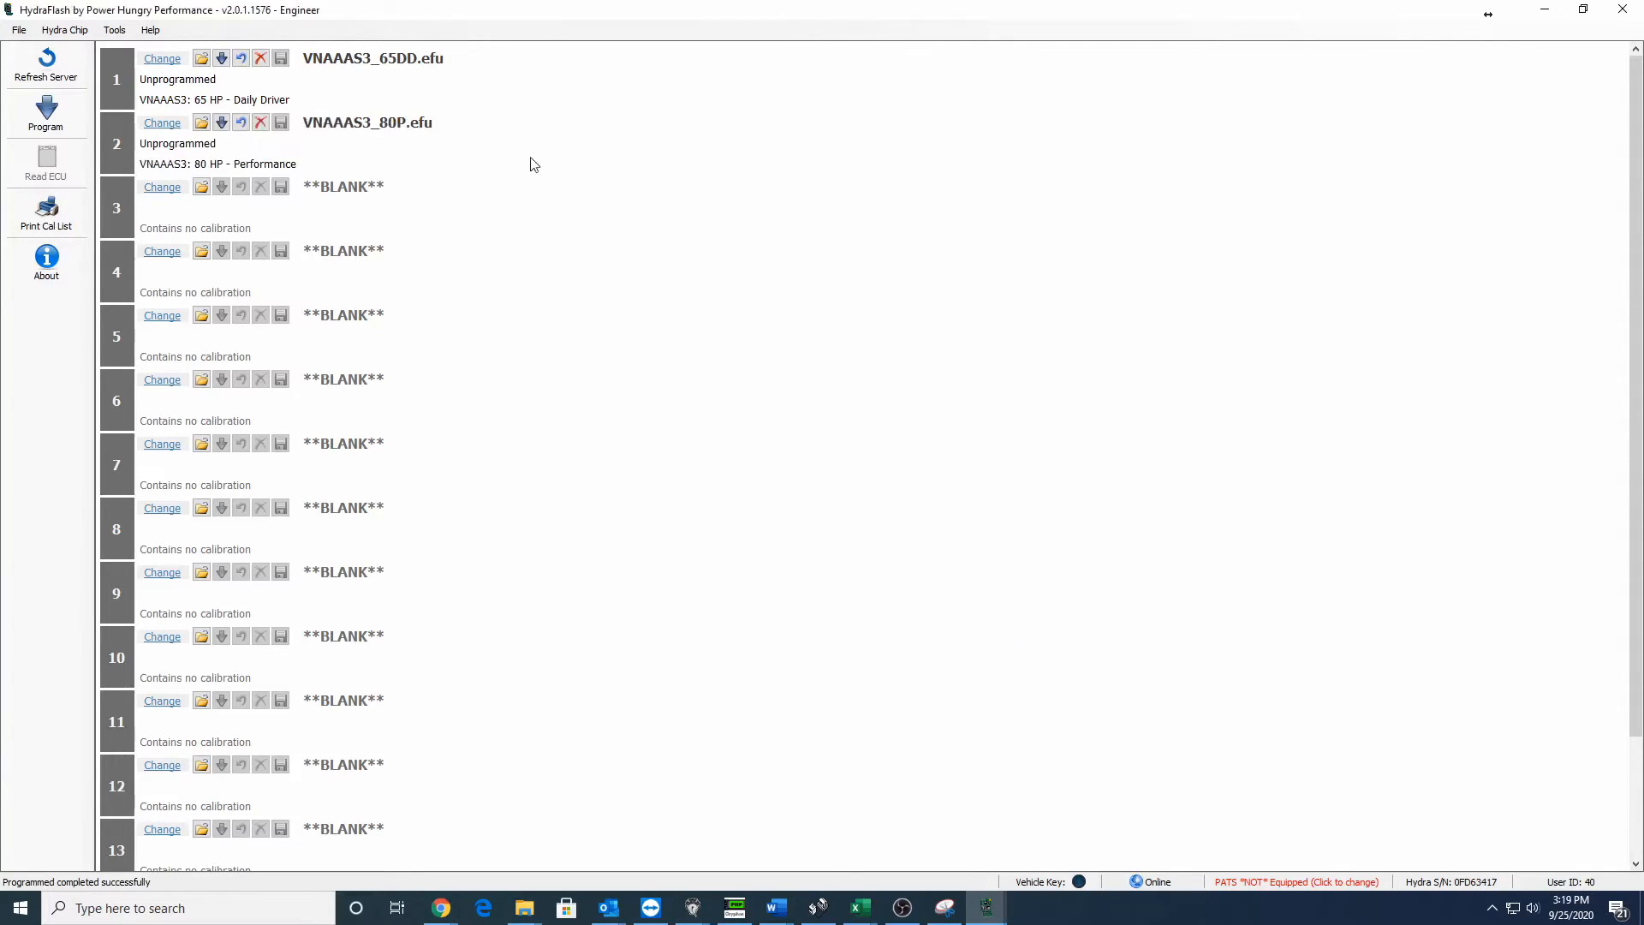
click(46, 112)
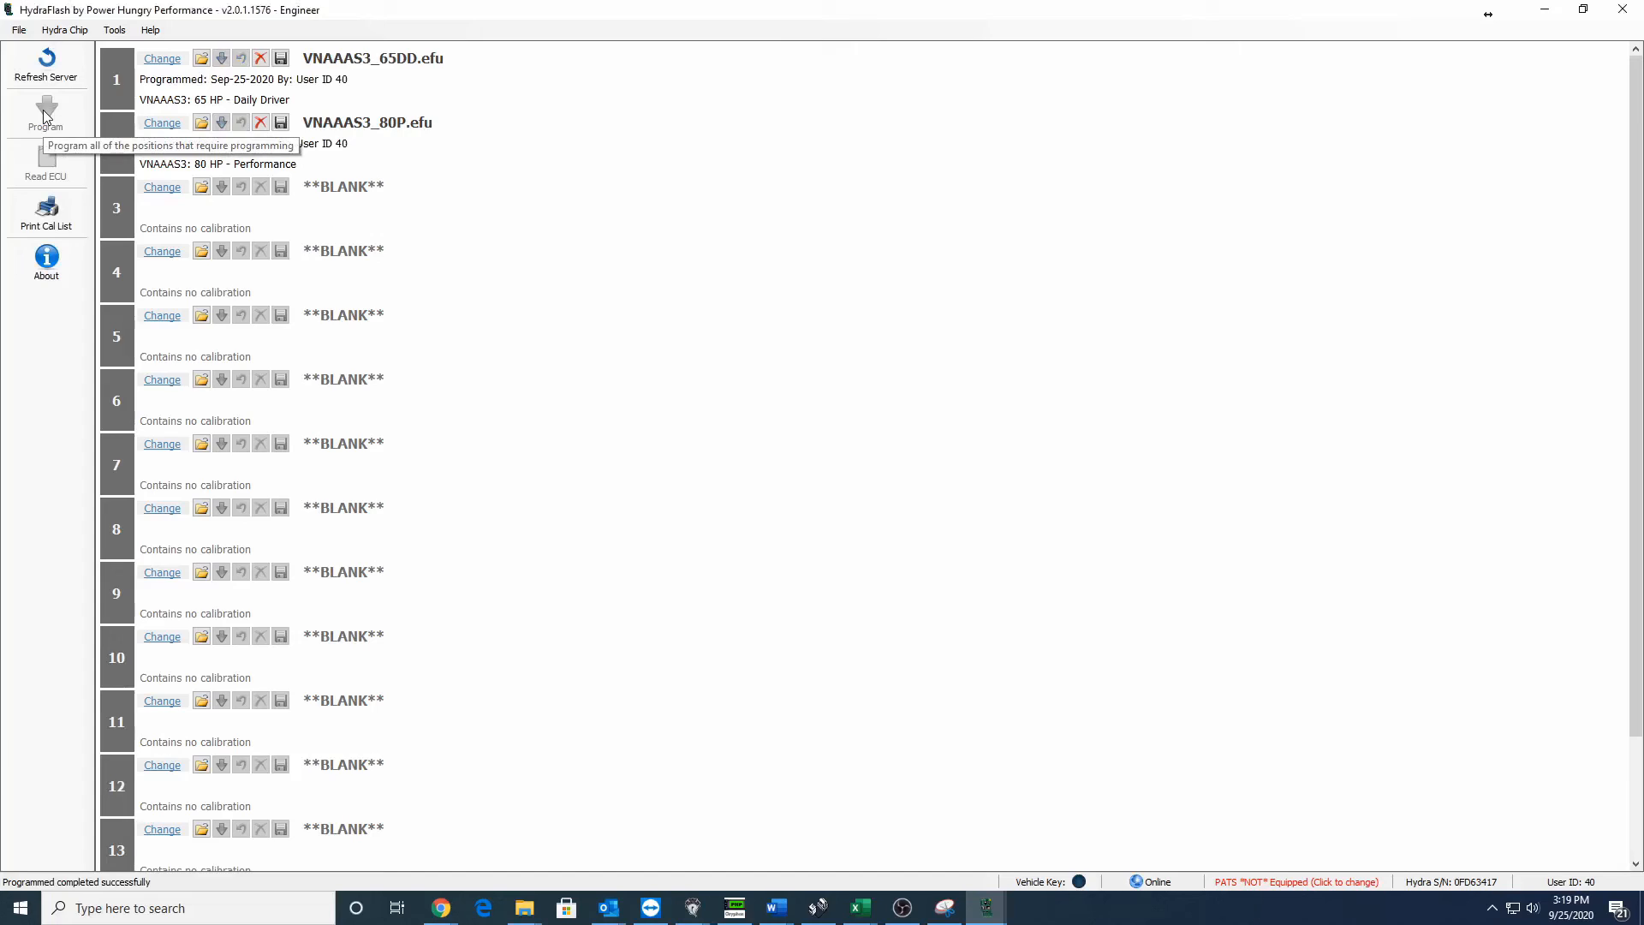
mouse_move(1037, 640)
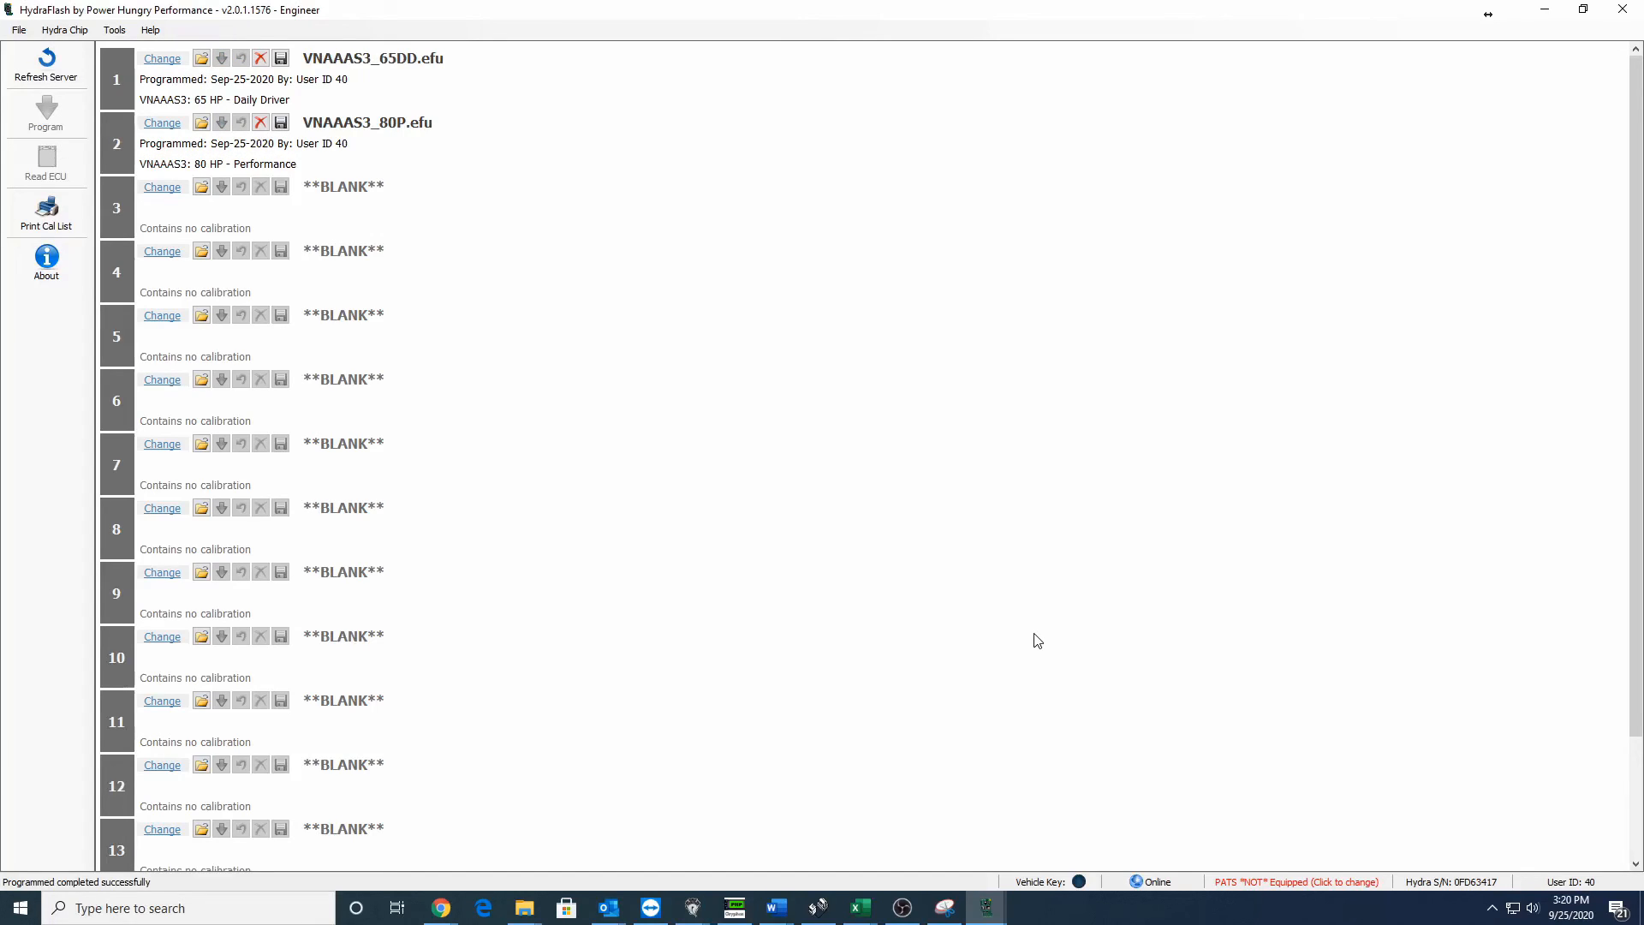